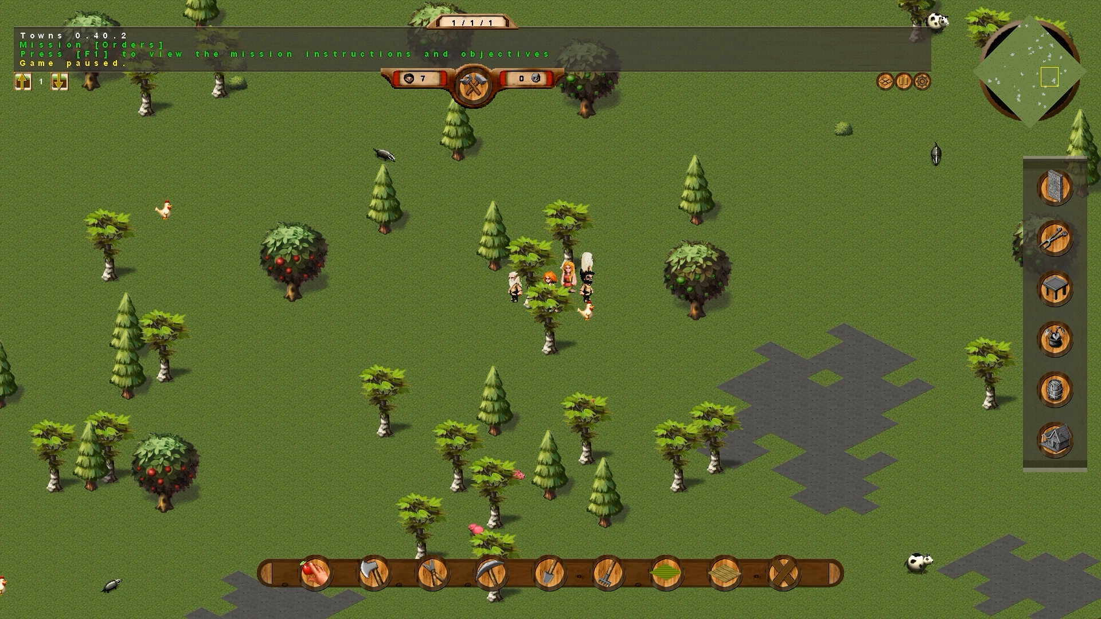
pyautogui.moveTo(409, 80)
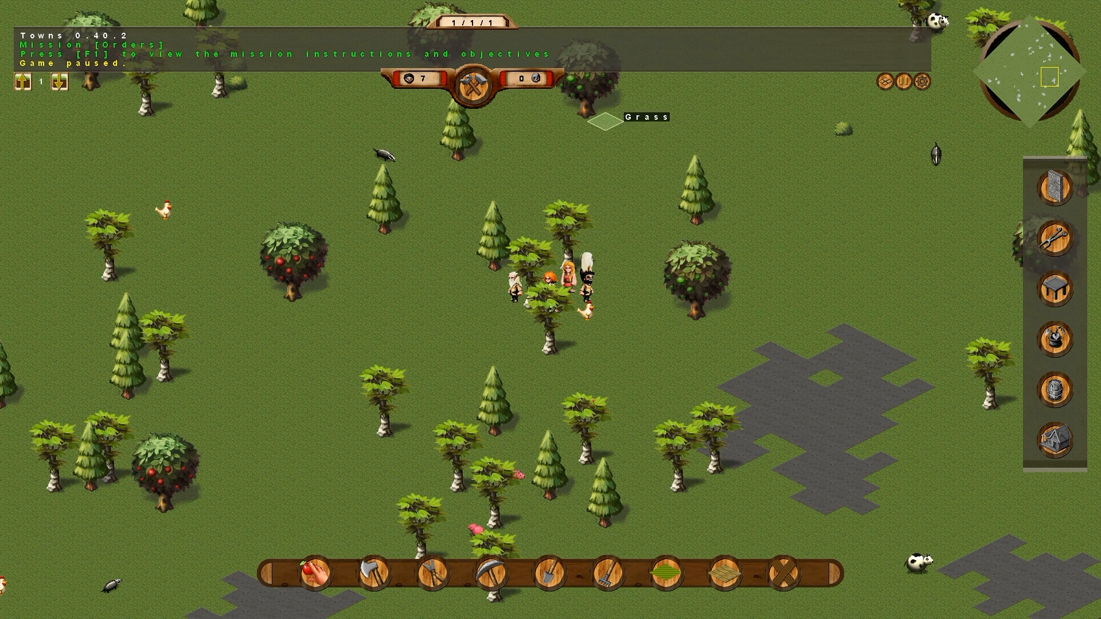
pyautogui.moveTo(959, 202)
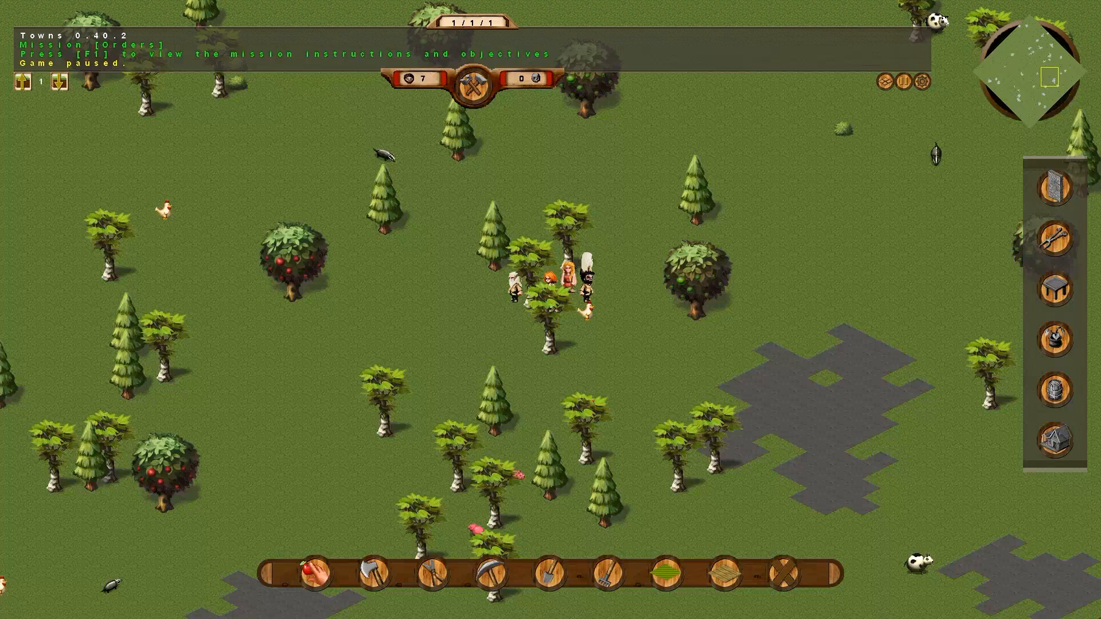
pyautogui.moveTo(1055, 241)
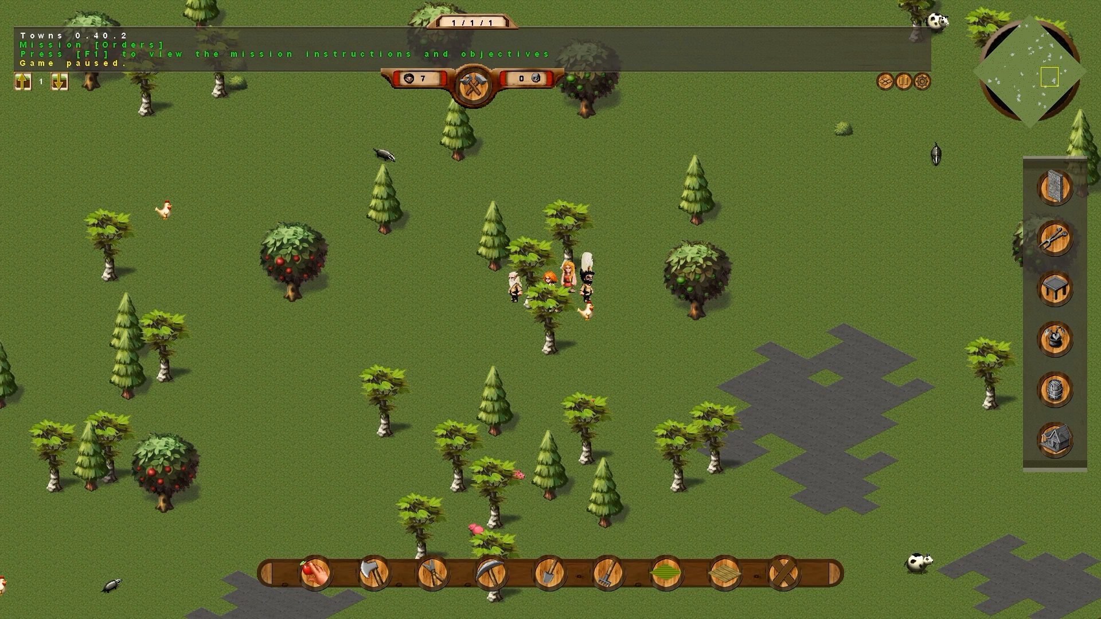
pyautogui.moveTo(1054, 291)
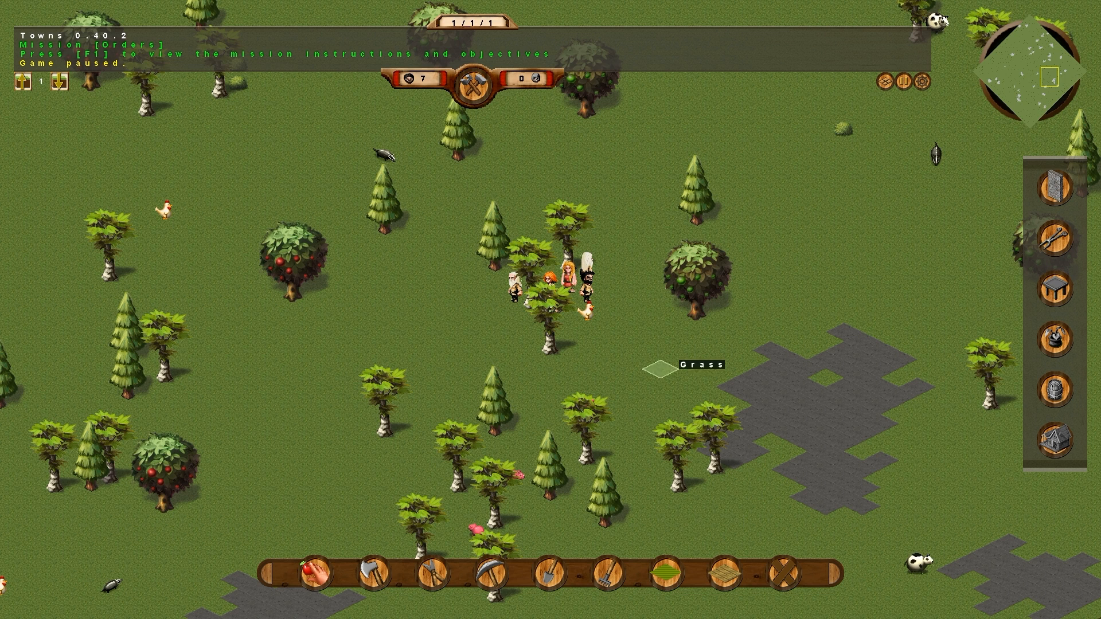
# Step: Unpause the game so the settlers spread out into the meadow
pyautogui.click(480, 88)
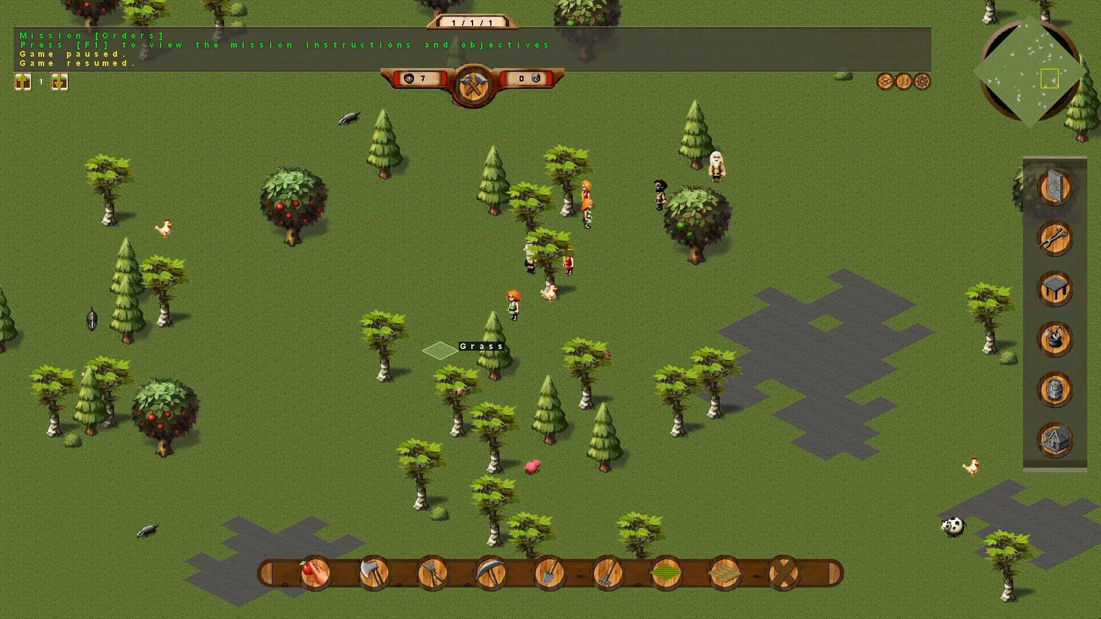
pyautogui.moveTo(371, 579)
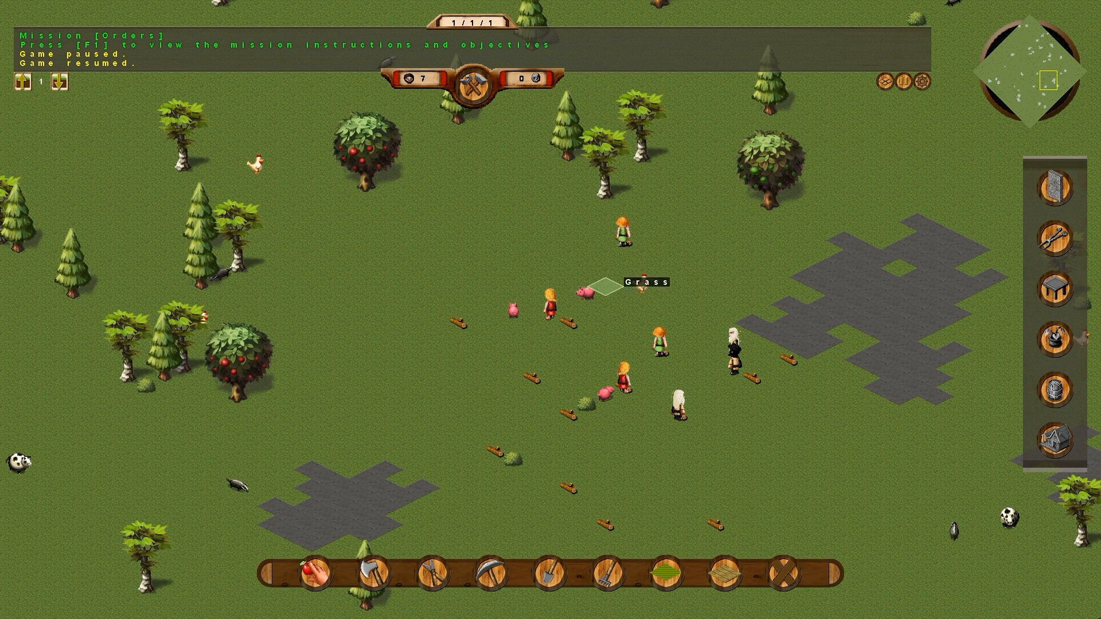
# Step: Cancel the current tool while settlers fell trees into scattered logs
pyautogui.rightClick(492, 182)
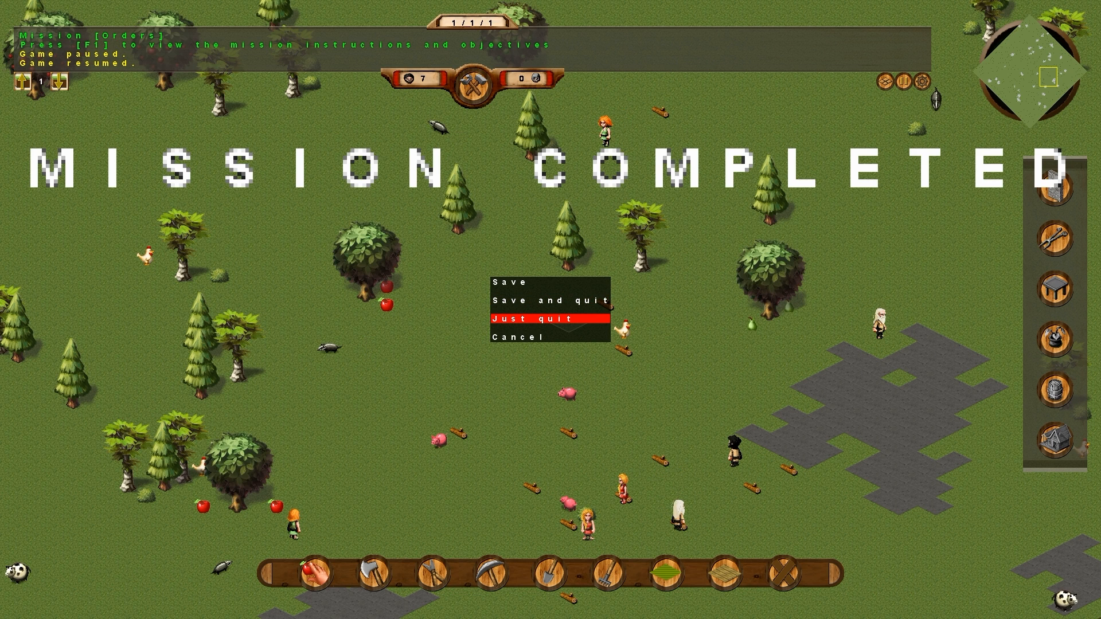
# Step: Quit the Orders mission without saving and pick the Walls and zones tutorial
pyautogui.click(541, 319)
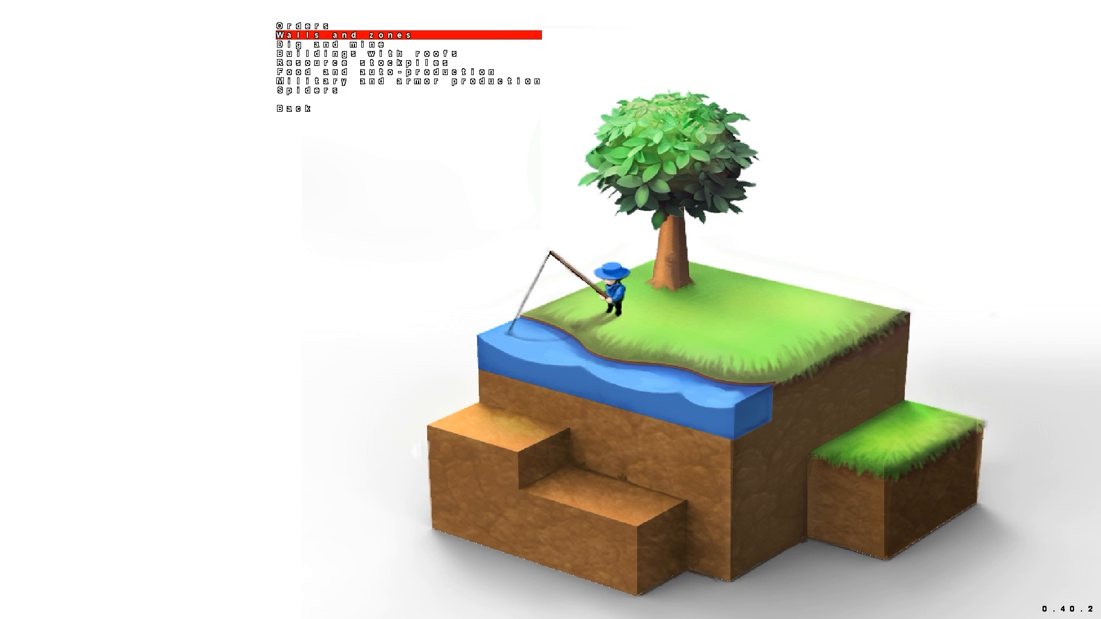
pyautogui.click(345, 35)
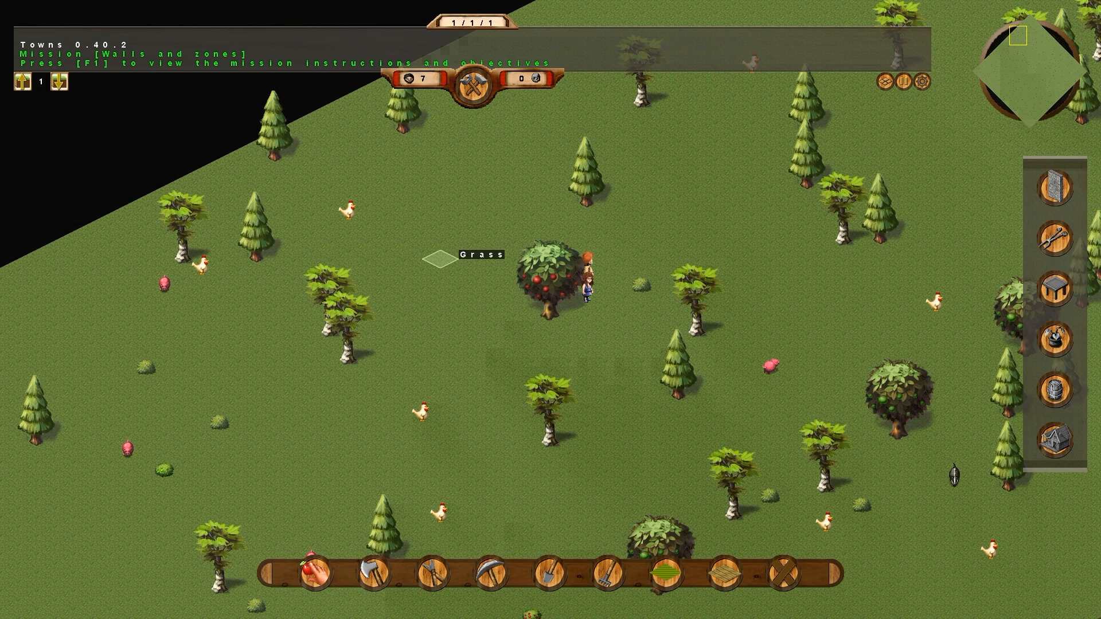
# Step: Bring up the Walls and zones mission instructions with F1 and start playing
pyautogui.press('f1')
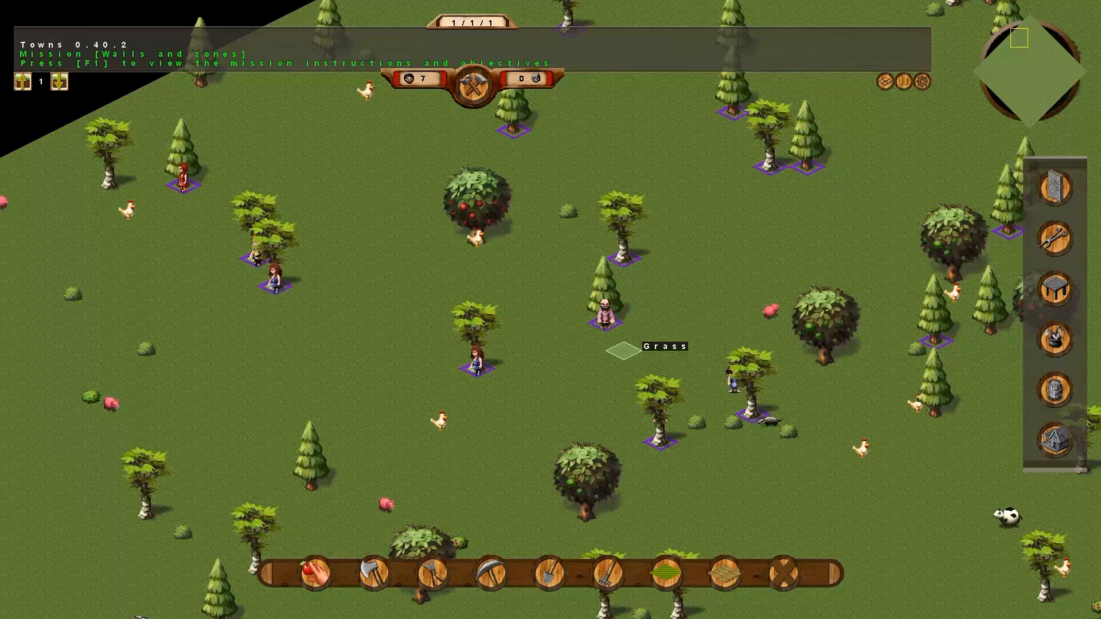
pyautogui.moveTo(1055, 187)
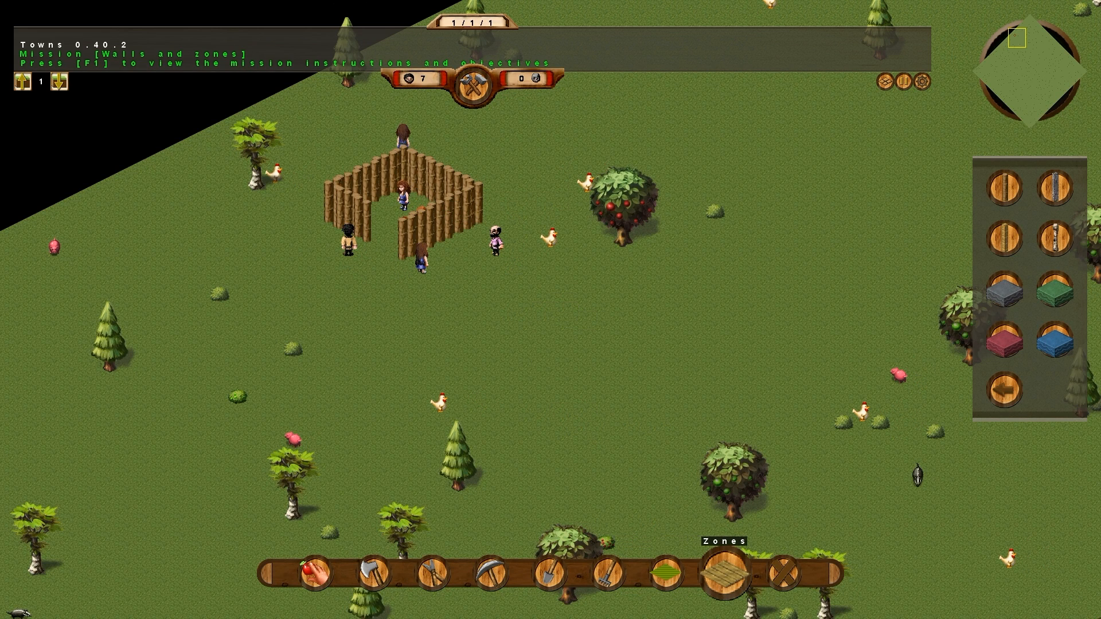
pyautogui.click(724, 580)
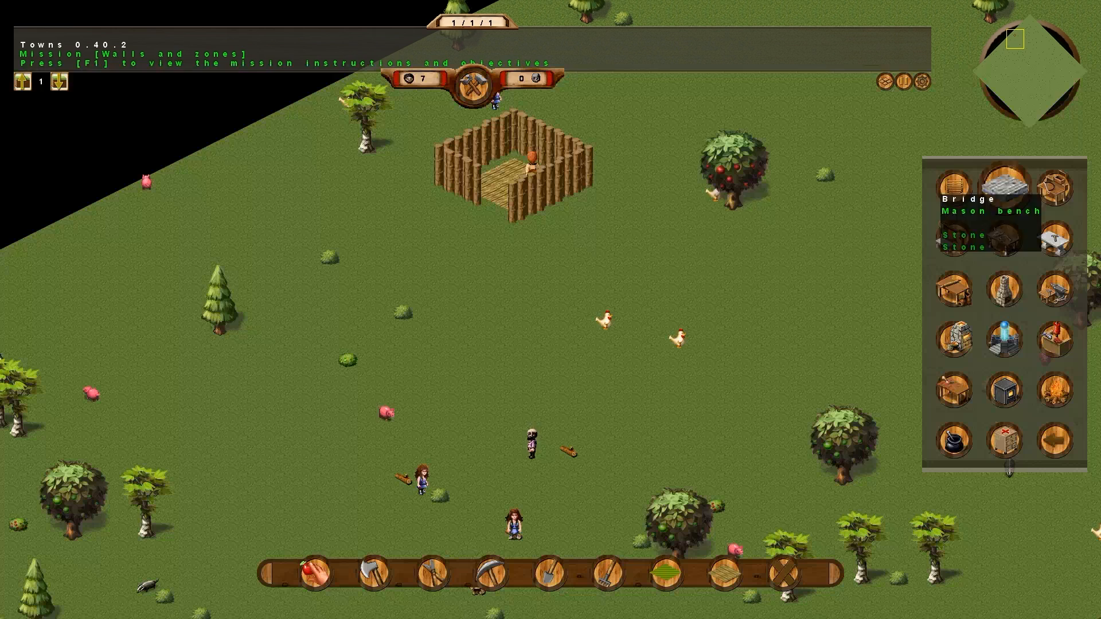
pyautogui.moveTo(1055, 188)
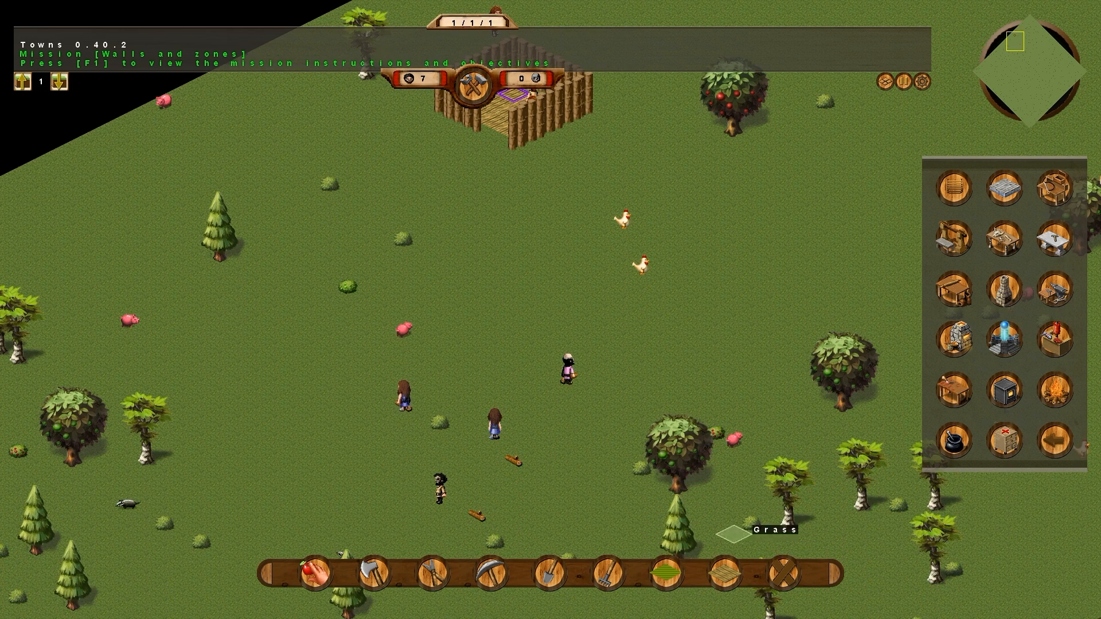
pyautogui.moveTo(401, 400)
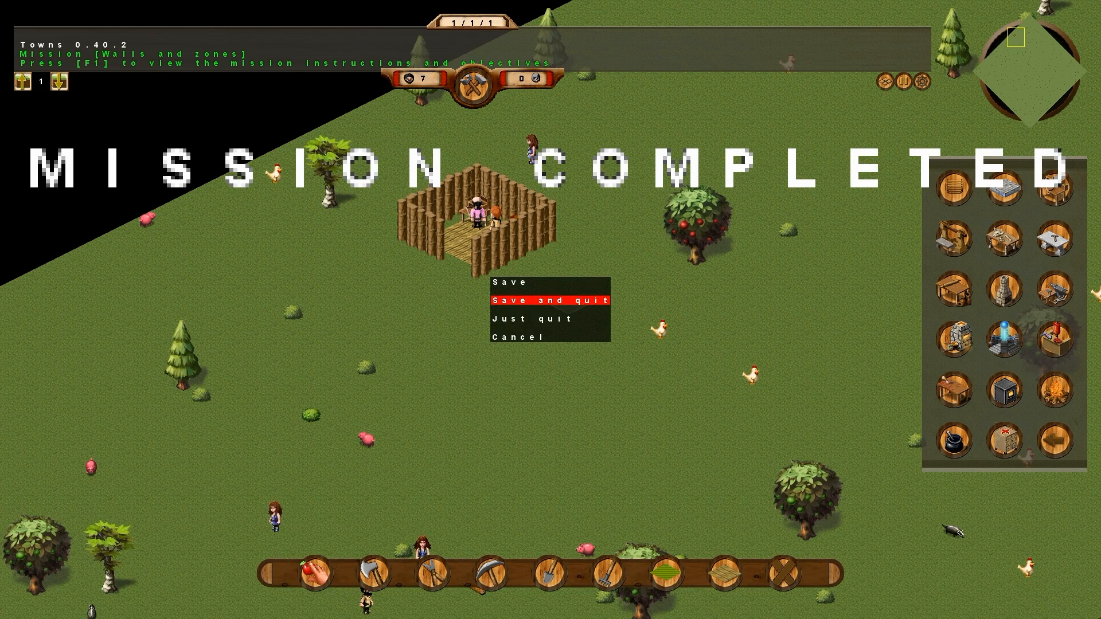
# Step: Quit the finished mission and start the Dig and mine tutorial
pyautogui.click(552, 299)
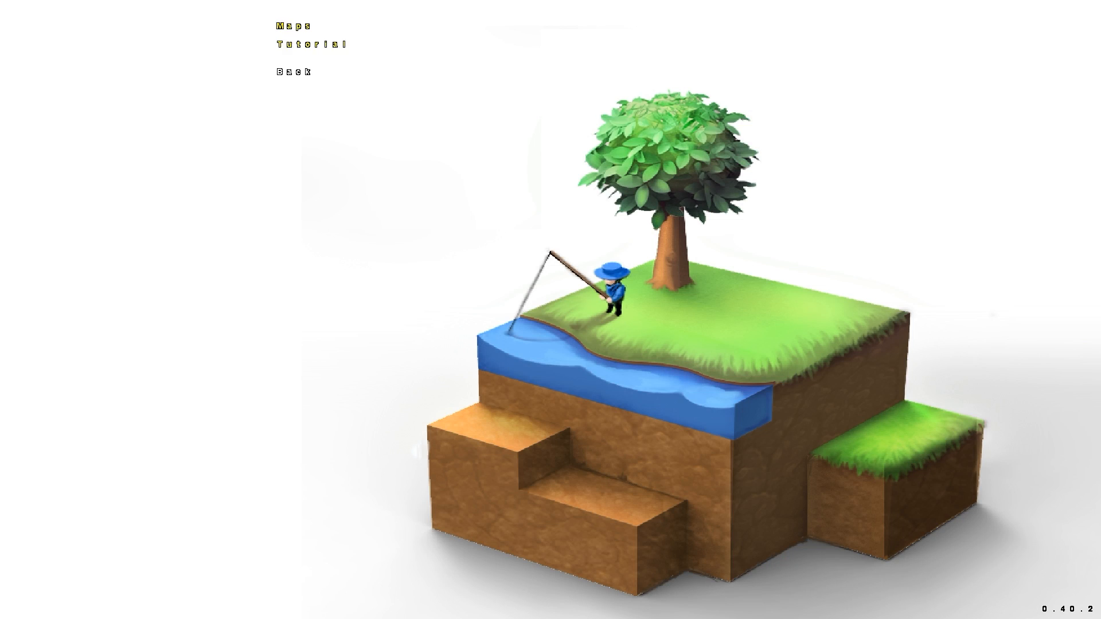
pyautogui.click(312, 43)
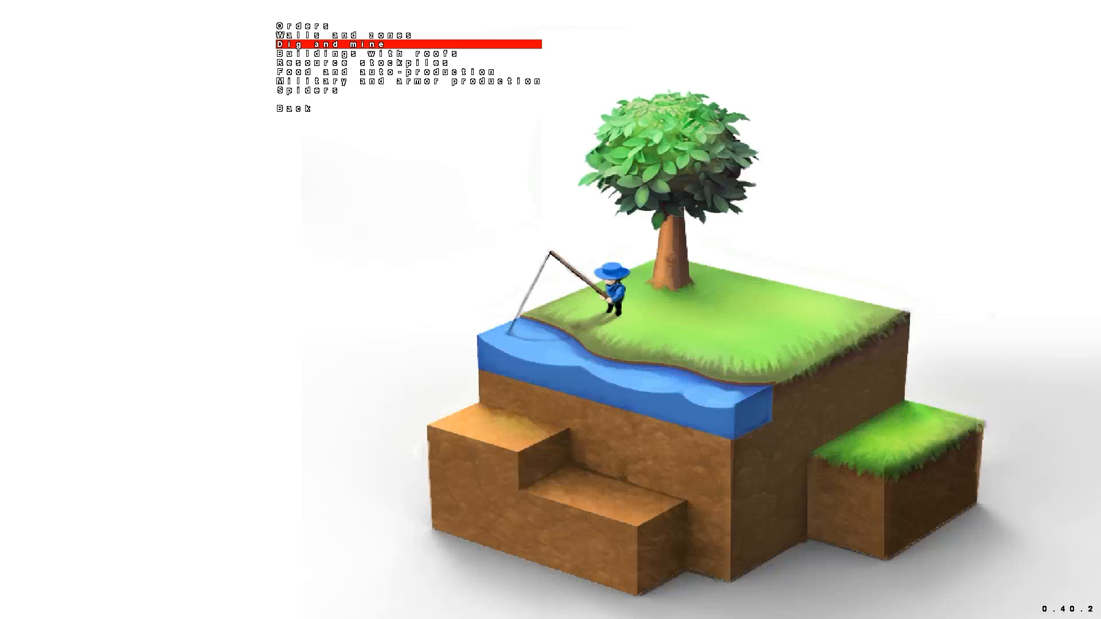
pyautogui.click(323, 43)
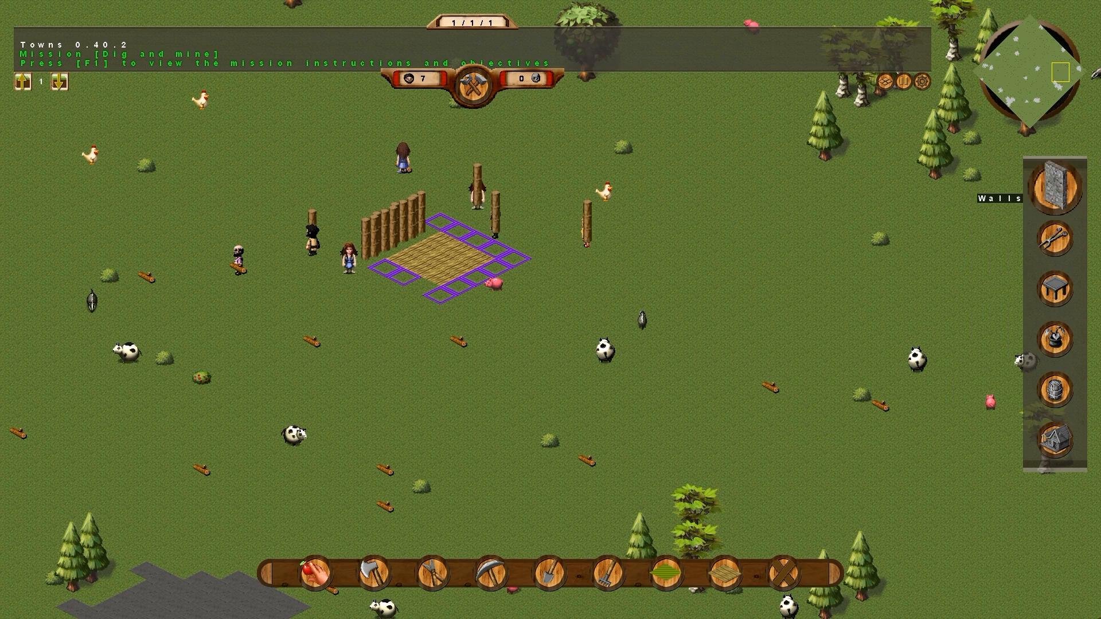
# Step: Open the workshop panel in the right sidebar while the palisade walls rise
pyautogui.click(1055, 183)
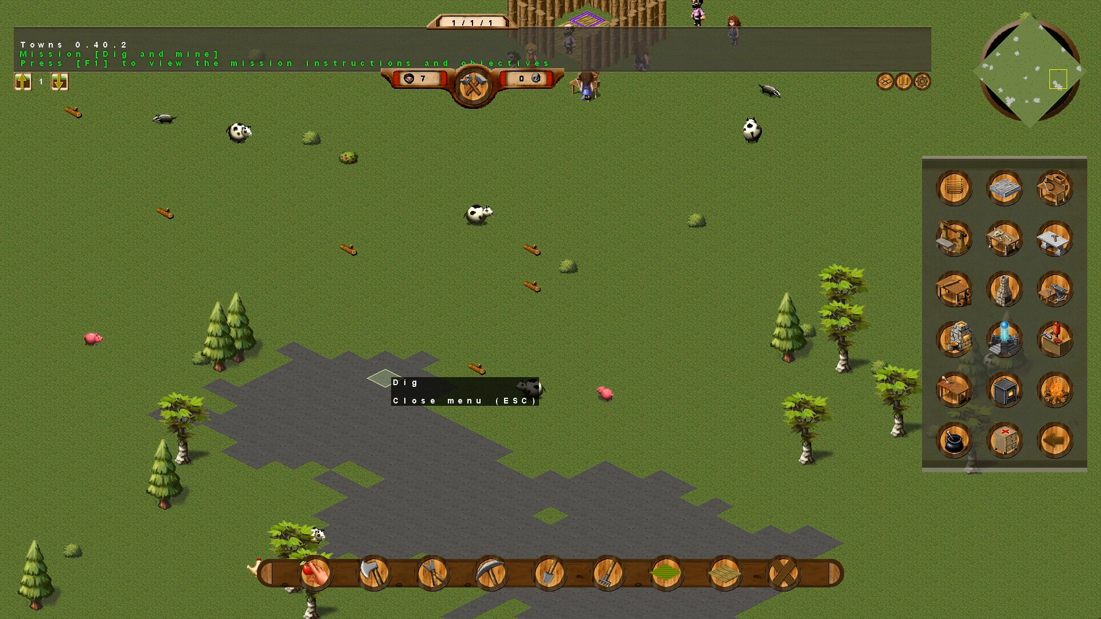
pyautogui.moveTo(462, 382)
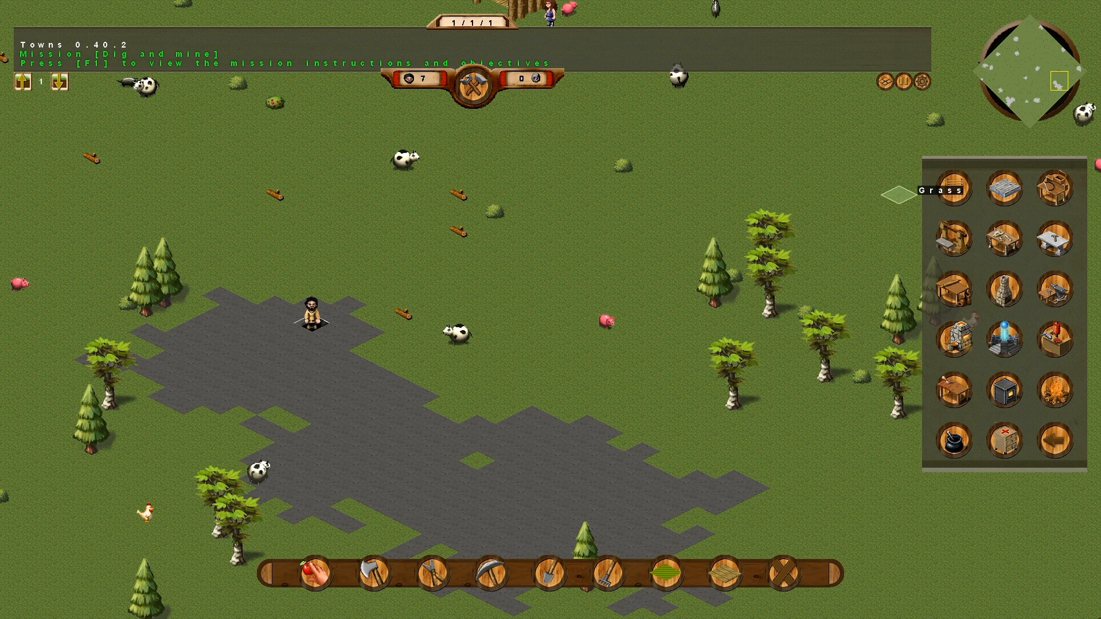
pyautogui.moveTo(955, 189)
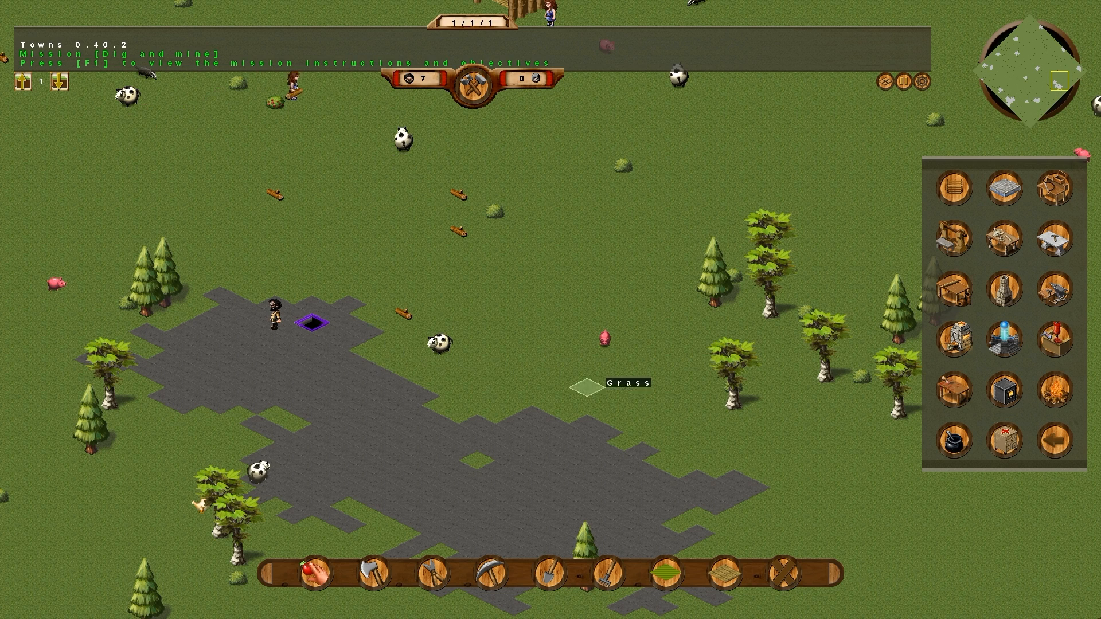
pyautogui.moveTo(957, 188)
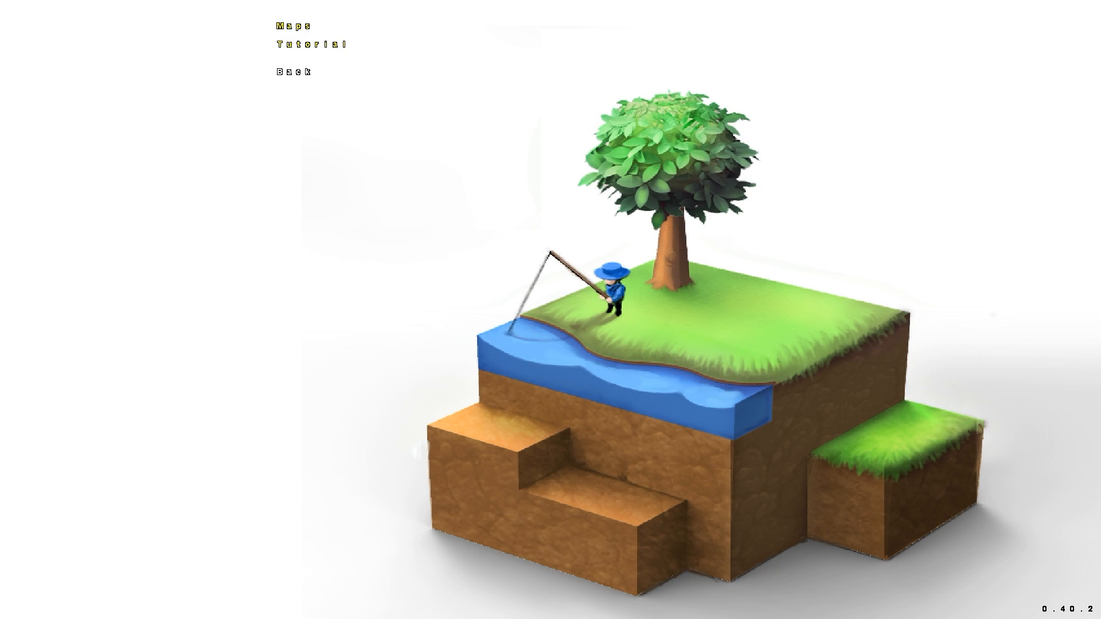
# Step: Start the Buildings with roofs tutorial from the tutorial list
pyautogui.click(310, 43)
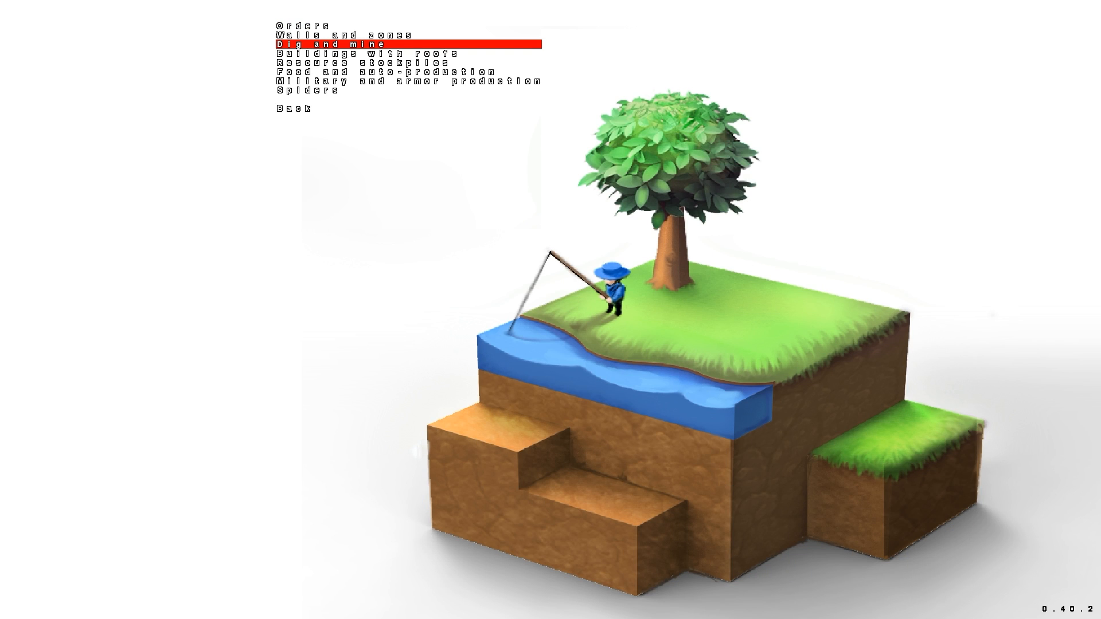
pyautogui.click(365, 53)
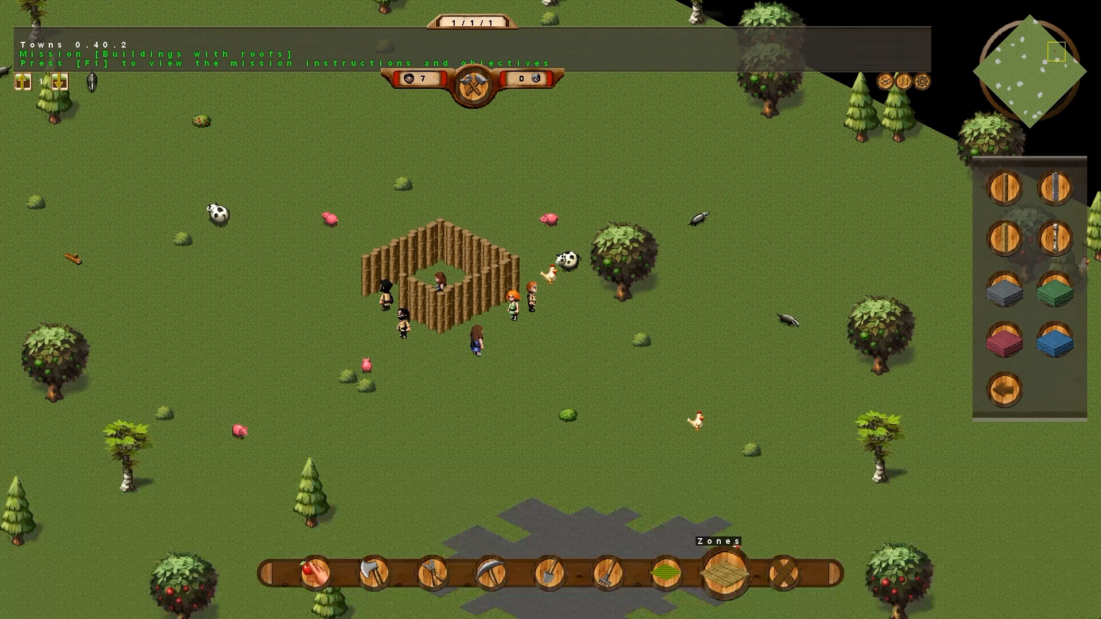
# Step: Open the Build menu and the Furniture options in the right panel
pyautogui.click(722, 582)
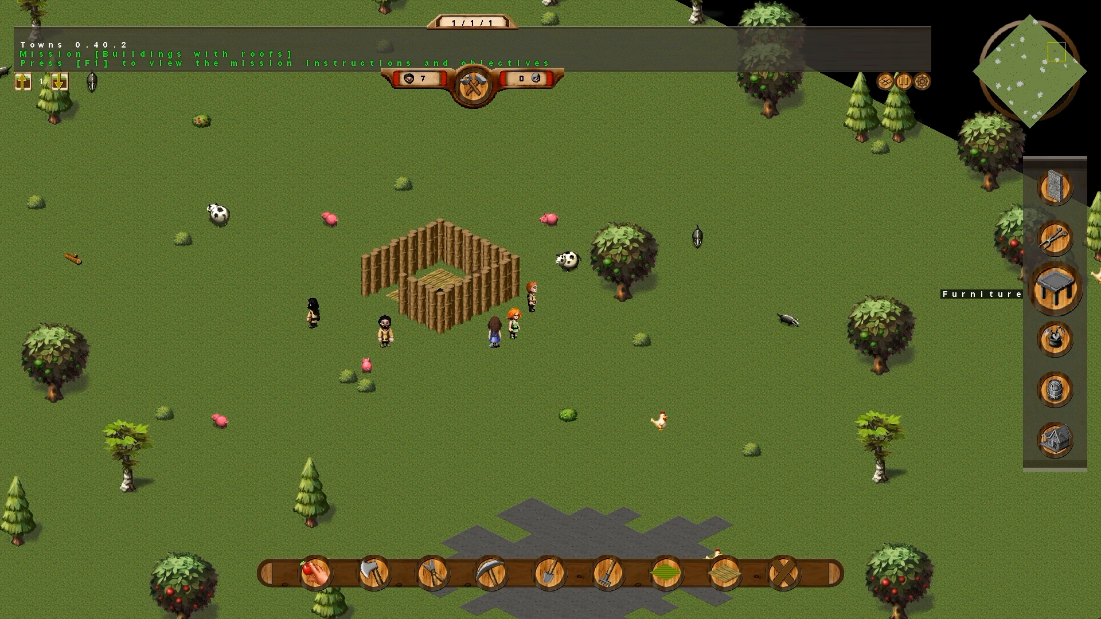
pyautogui.click(1056, 296)
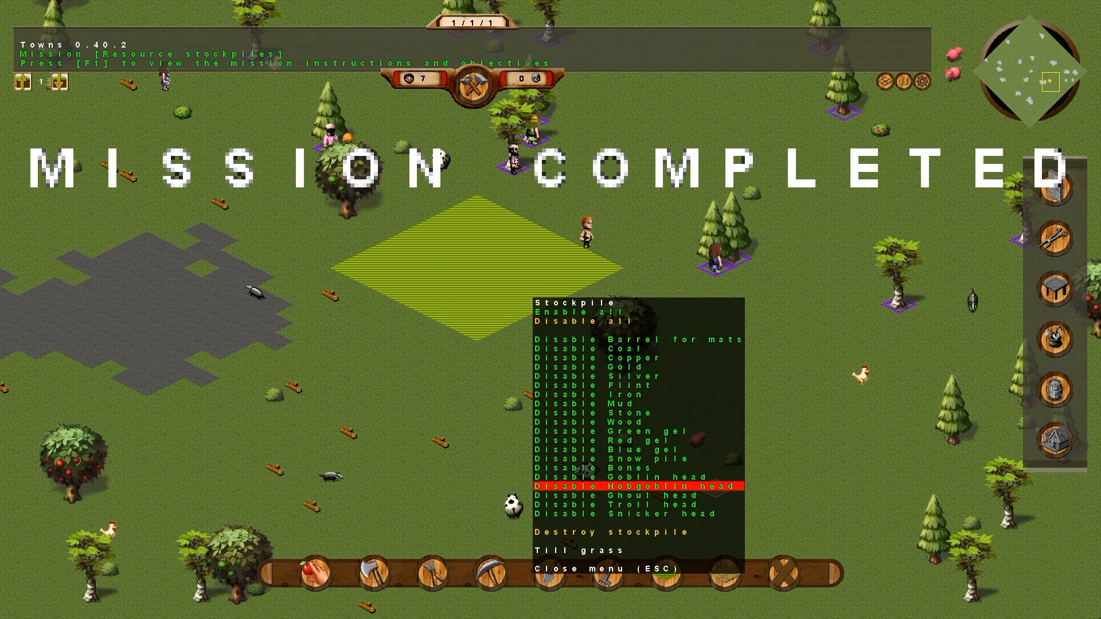
pyautogui.moveTo(597, 386)
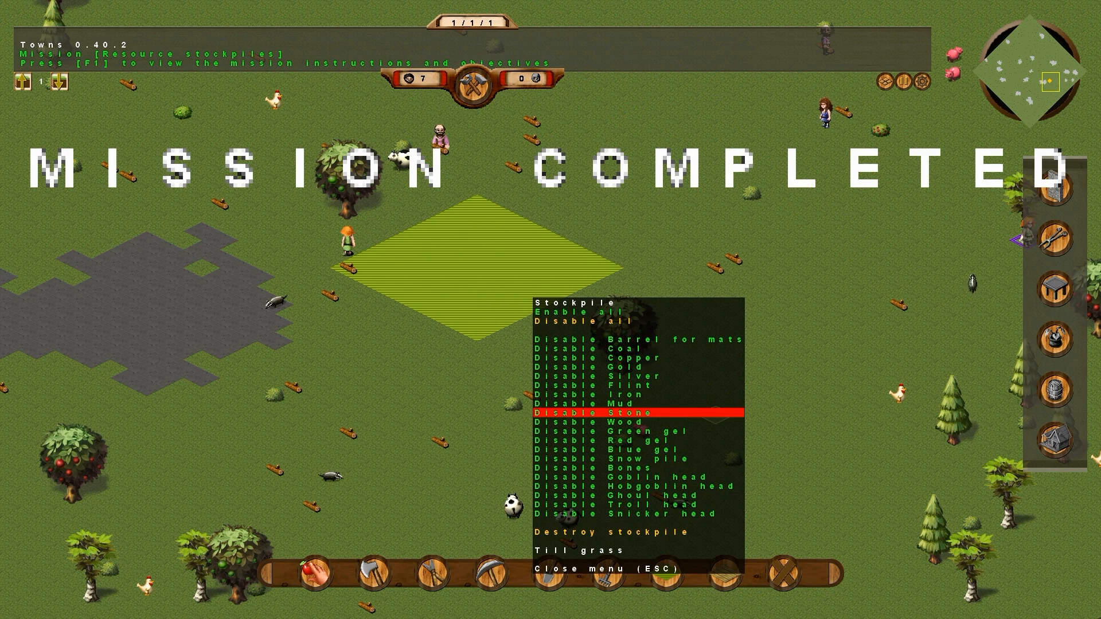
pyautogui.moveTo(611, 357)
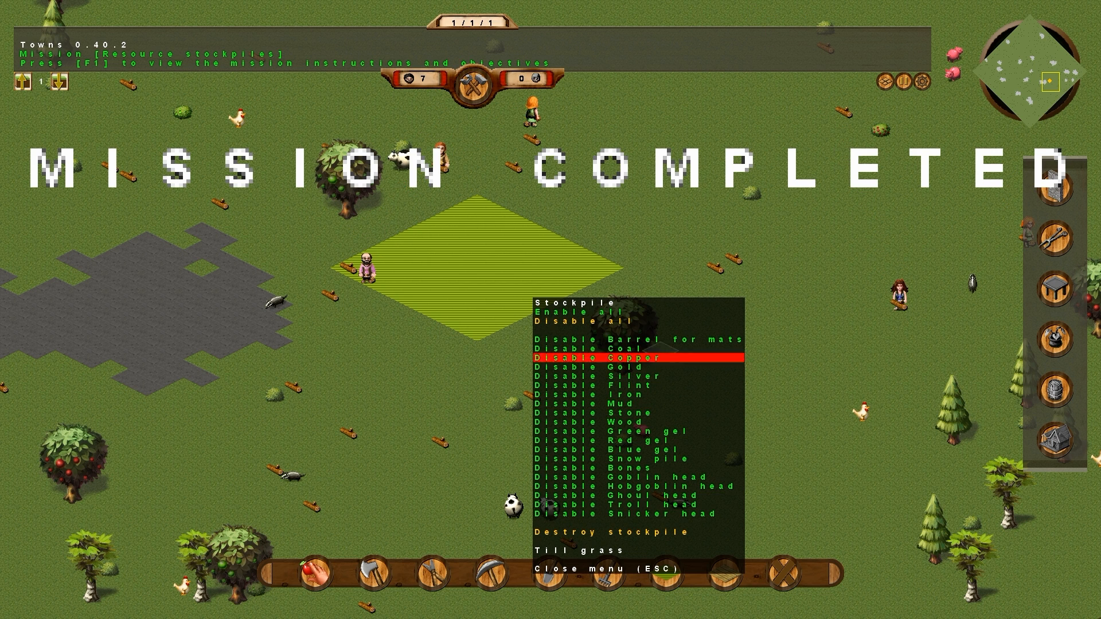